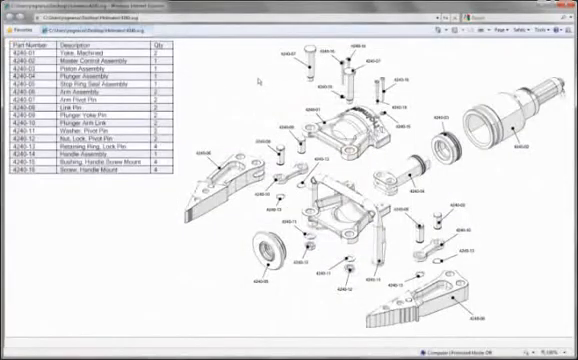
Highlight three different pieces in the exploded drawing by picking their parts-table rows
click(80, 102)
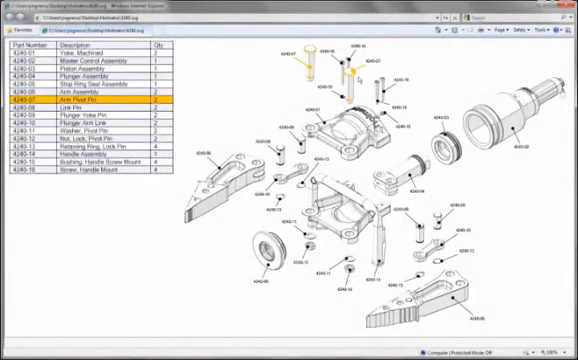
click(90, 172)
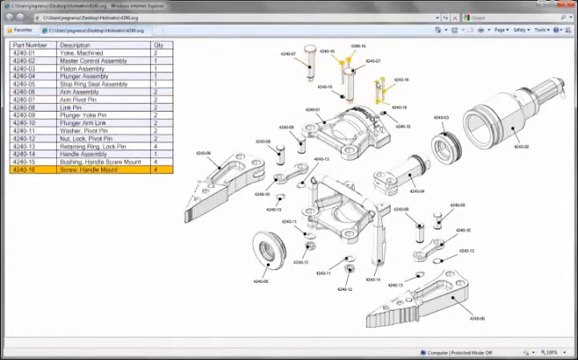
click(90, 48)
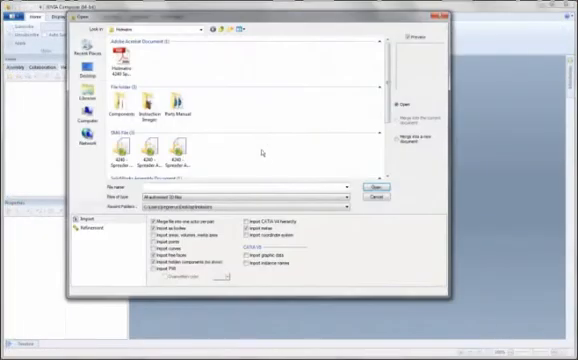
Navigate the file browser into the project folder with the Instruction and Parts Manual folders
click(350, 194)
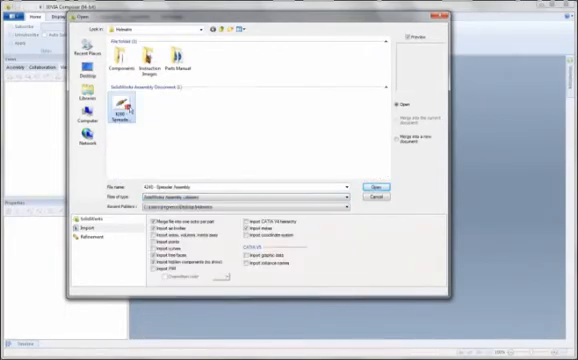
click(372, 188)
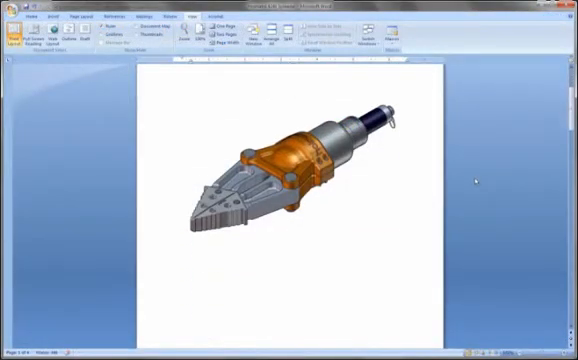
scroll(down, 3)
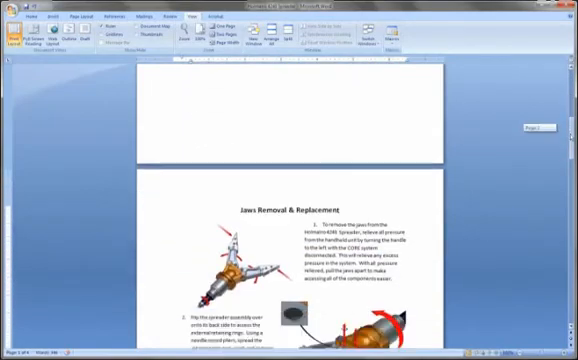
scroll(down, 3)
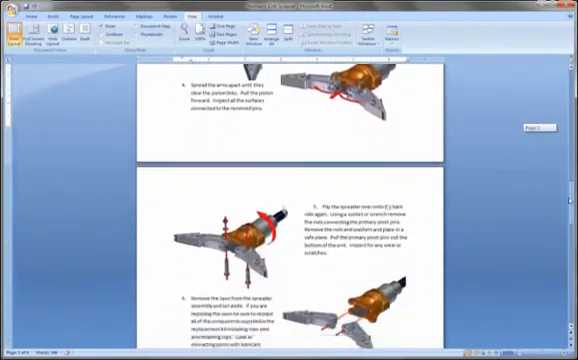
scroll(down, 3)
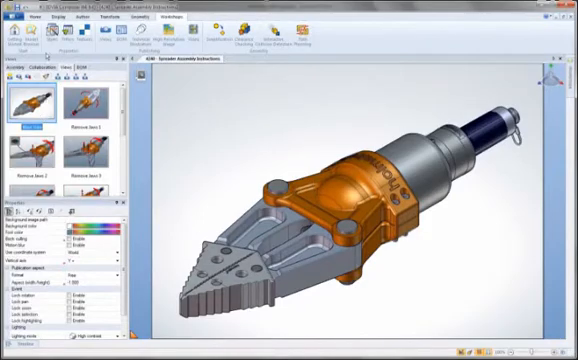
Bring up the File > Open browser again from the spreader assembly project
click(12, 18)
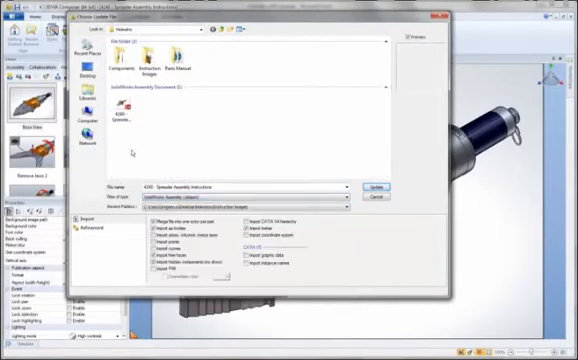
click(368, 188)
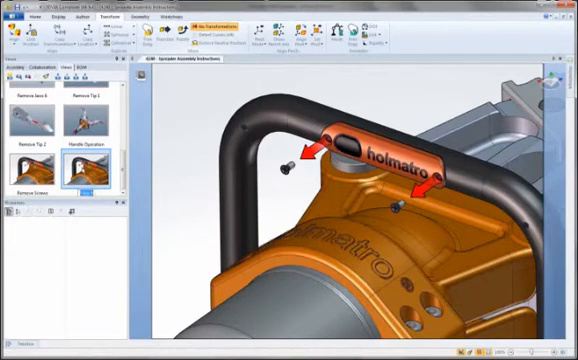
Select the pin at the handle mount and change its colour in the Properties pane
click(90, 188)
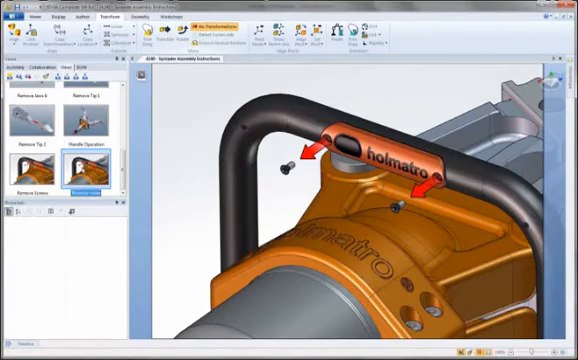
click(88, 184)
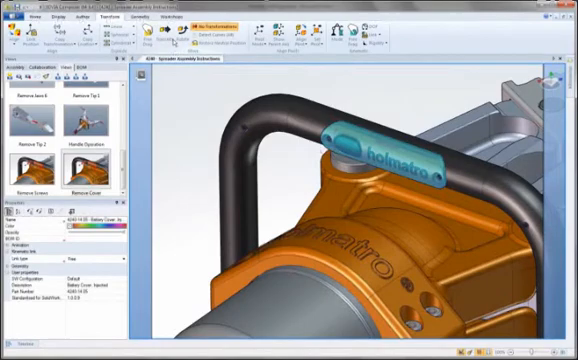
click(160, 38)
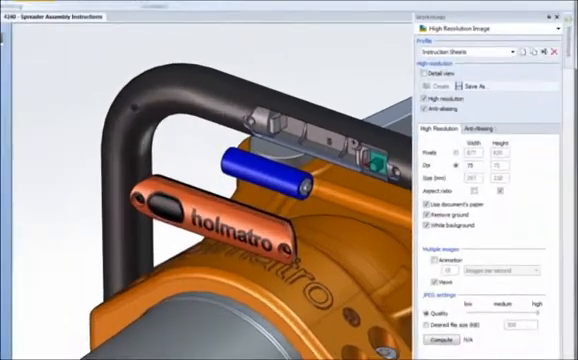
Save the handle close-up as a high-resolution image in the instruction images folder
click(480, 88)
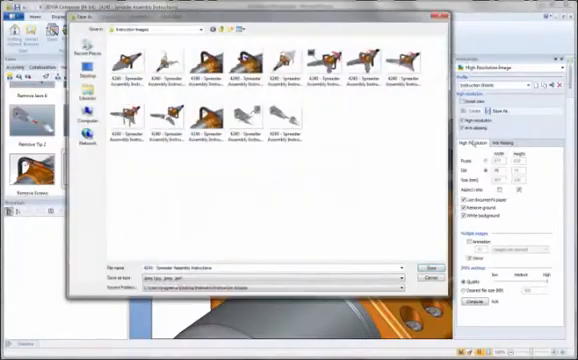
click(432, 270)
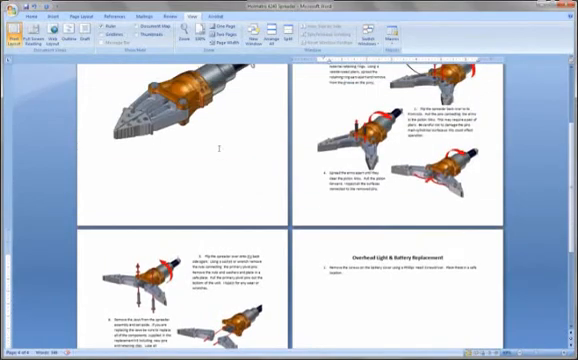
Replace the Overhead Light & Battery Replacement picture with the newly exported Composer image
scroll(up, 3)
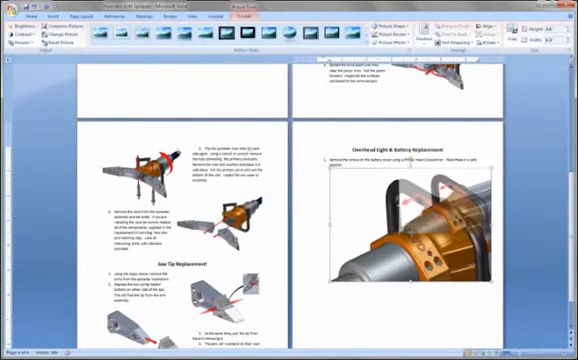
right_click(420, 210)
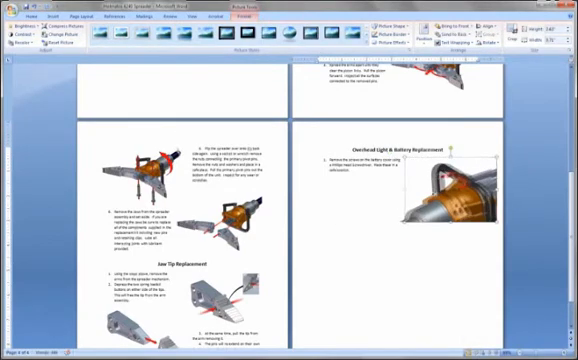
click(18, 16)
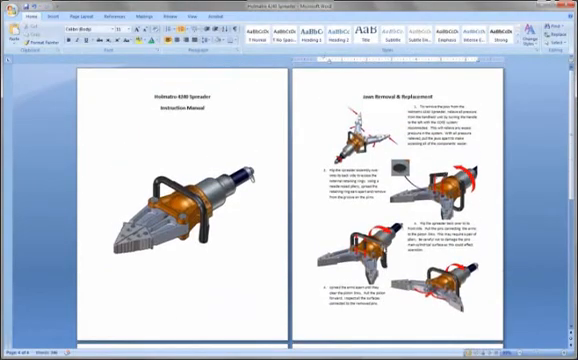
click(12, 10)
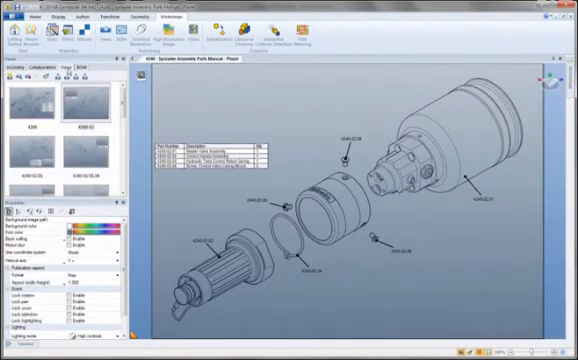
Export the Parts Manual exploded view with its BOM table to SVG format
click(30, 104)
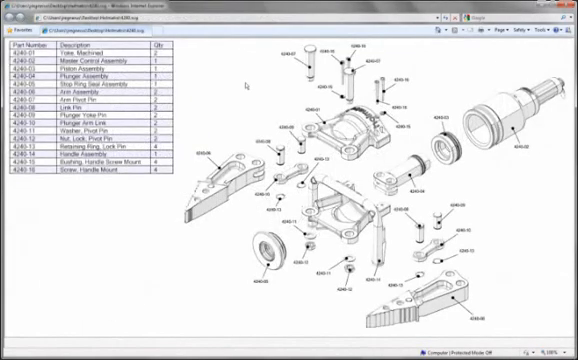
Pick a parts-table row in the exported SVG catalog to light up its piece
click(80, 100)
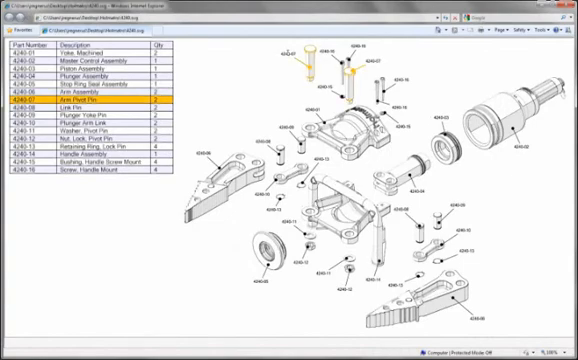